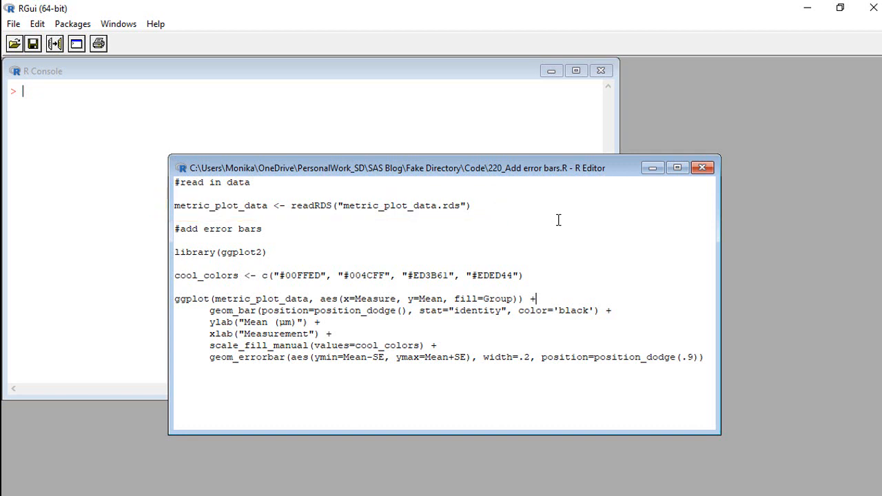
# - Print the metric_plot_data data frame (Group, Measure, Mean, SE) in the console
pyautogui.click(270, 205)
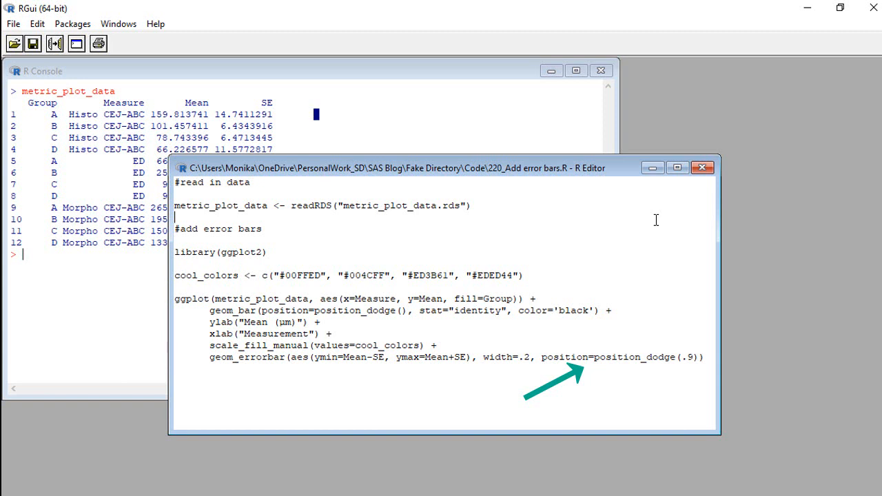
pyautogui.moveTo(210, 317); pyautogui.dragTo(702, 357)
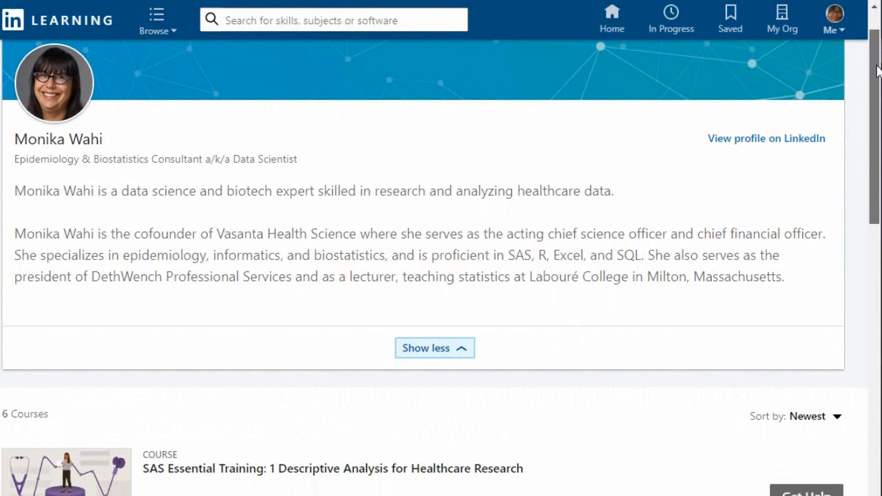
# - Scroll down the instructor's profile to bring her course list into view
pyautogui.scroll(-3)
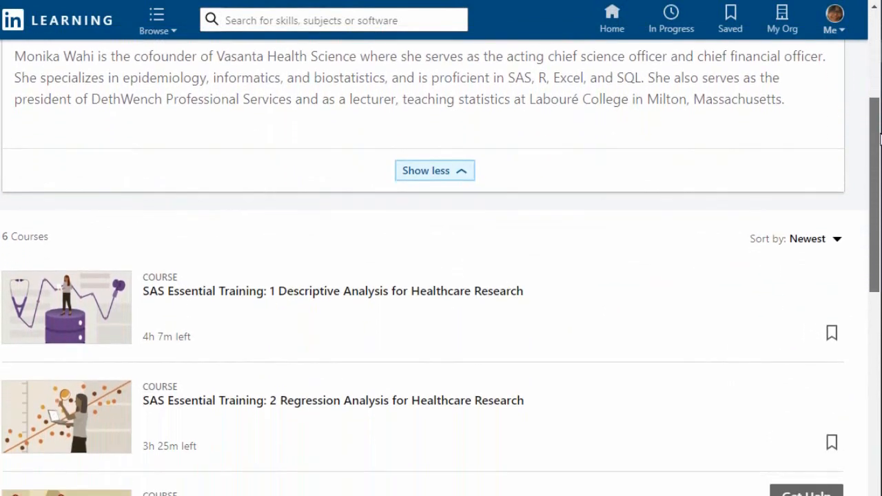
pyautogui.scroll(-3)
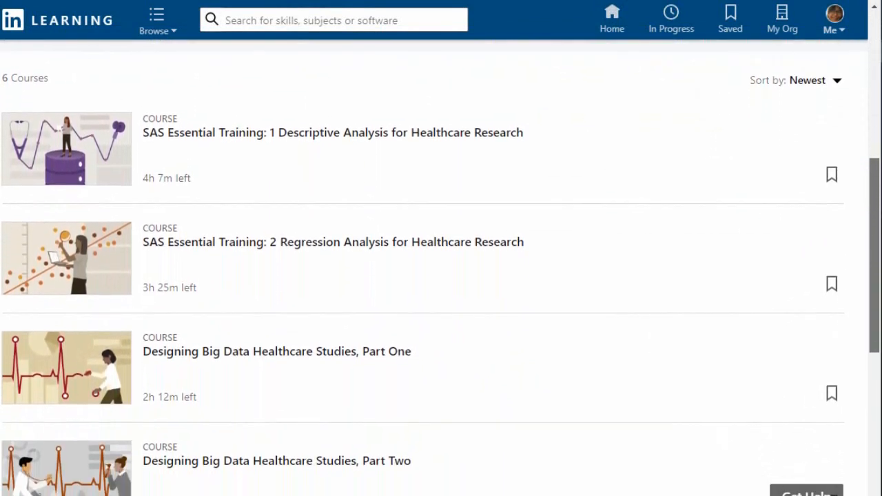